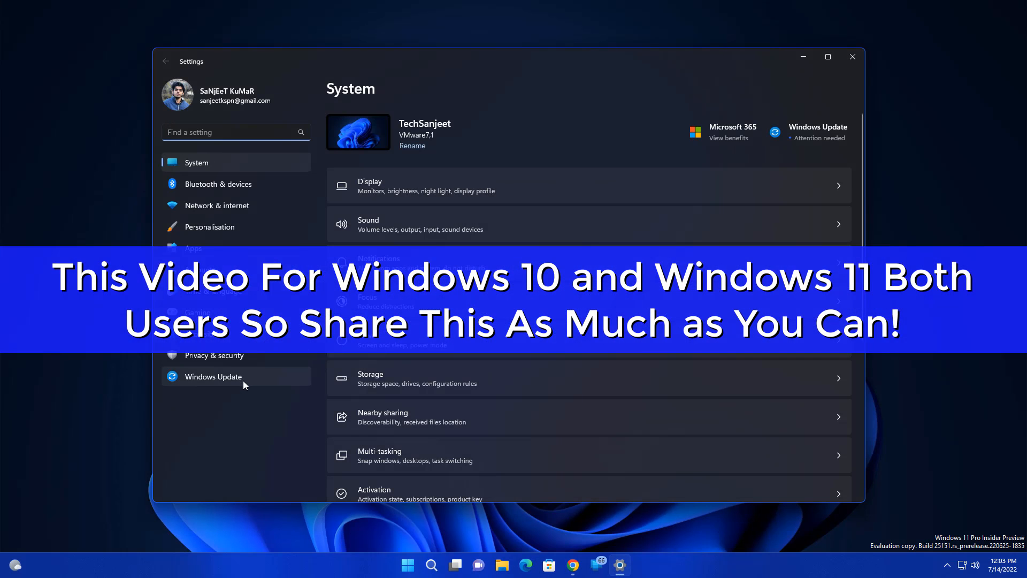
# Step: Start downloading the Windows 11 Insider Preview 25158.1000 update from Windows Update
pyautogui.click(212, 375)
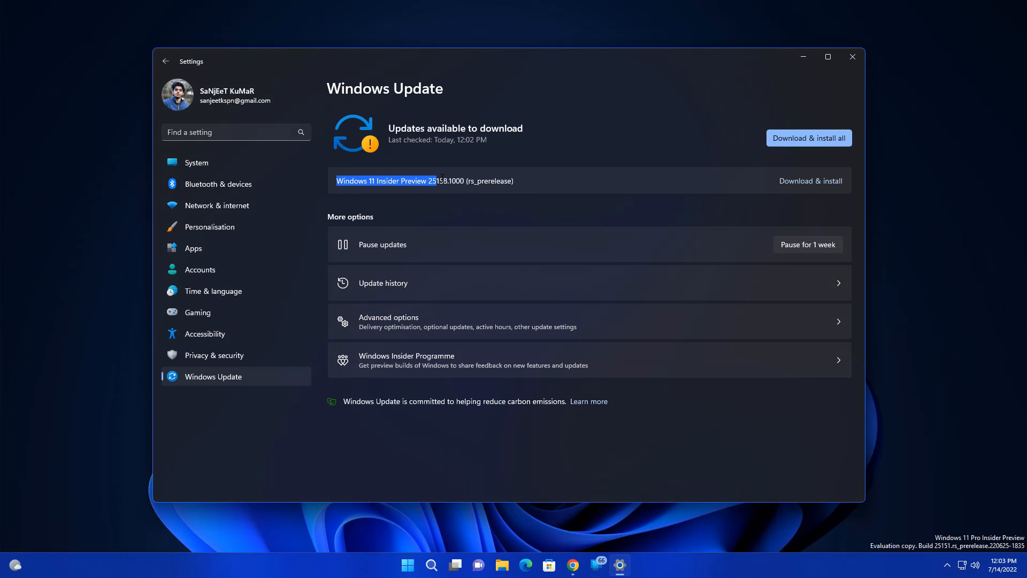
pyautogui.click(809, 181)
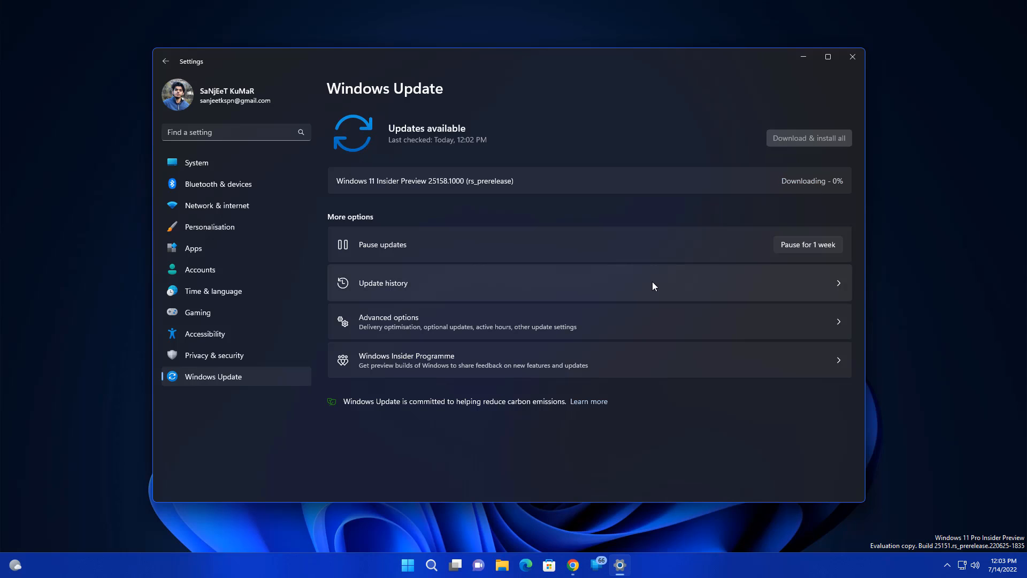
pyautogui.moveTo(695, 410)
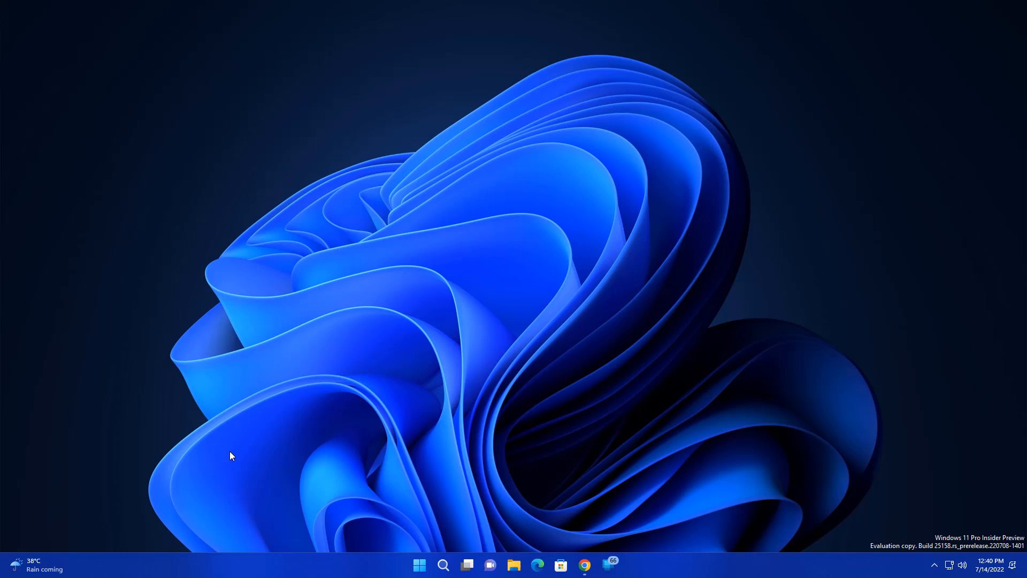
pyautogui.moveTo(213, 413)
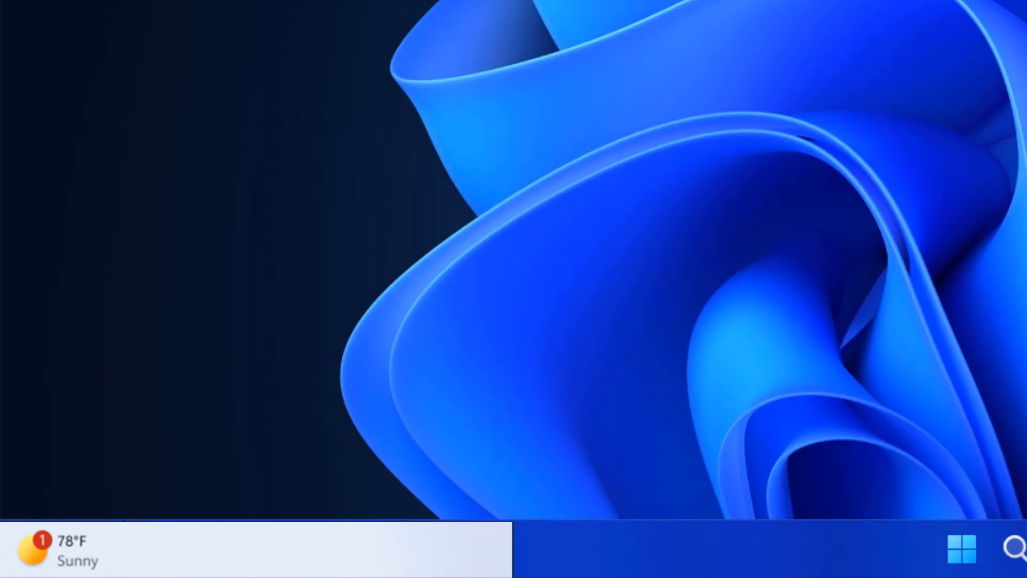
# Step: Show the Widgets board with weather, stocks, gaming and To Do cards
pyautogui.click(59, 550)
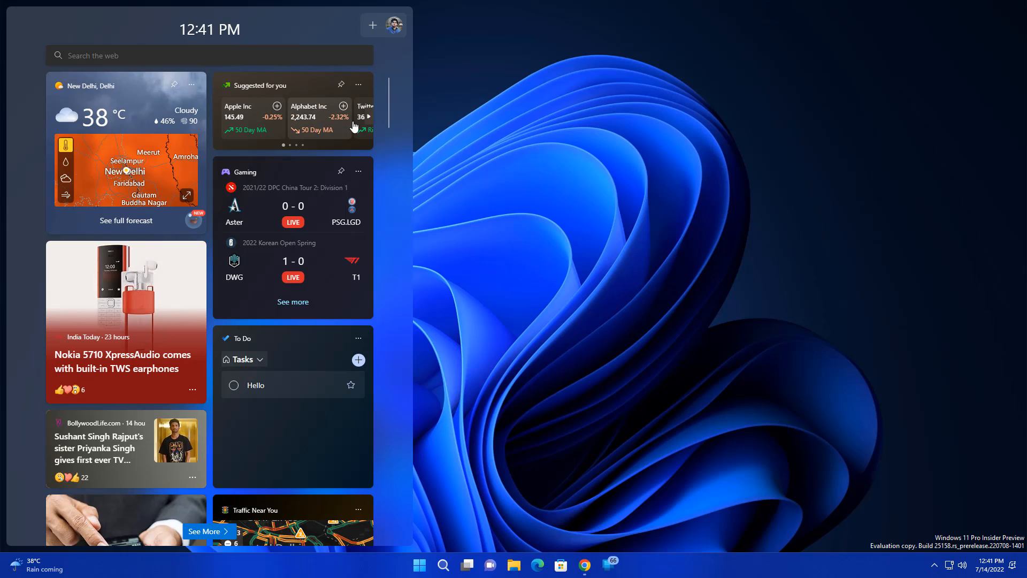
# Step: Switch to Edge showing the blog's taskbar search visual treatments passage
pyautogui.click(451, 495)
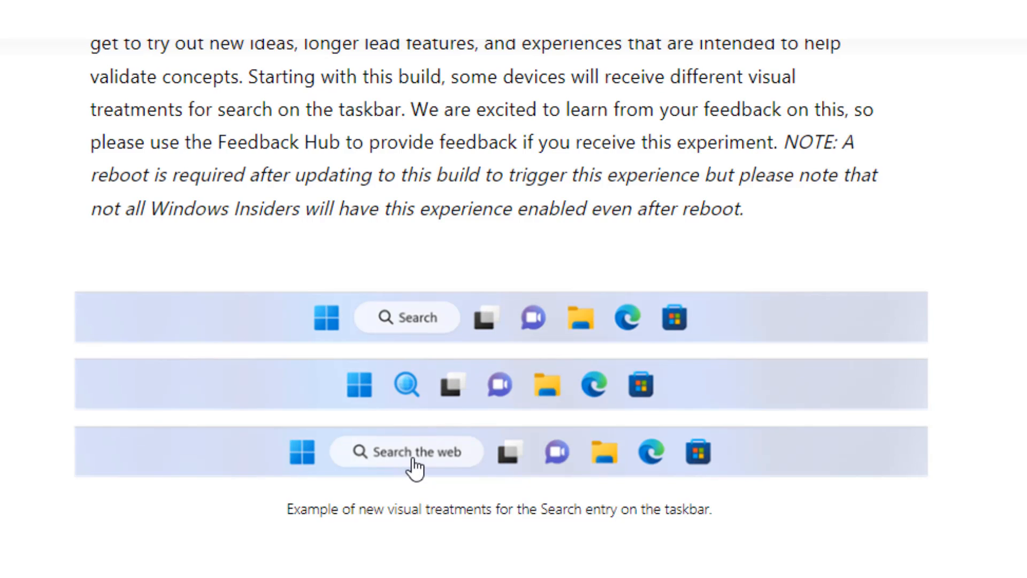
pyautogui.moveTo(419, 346)
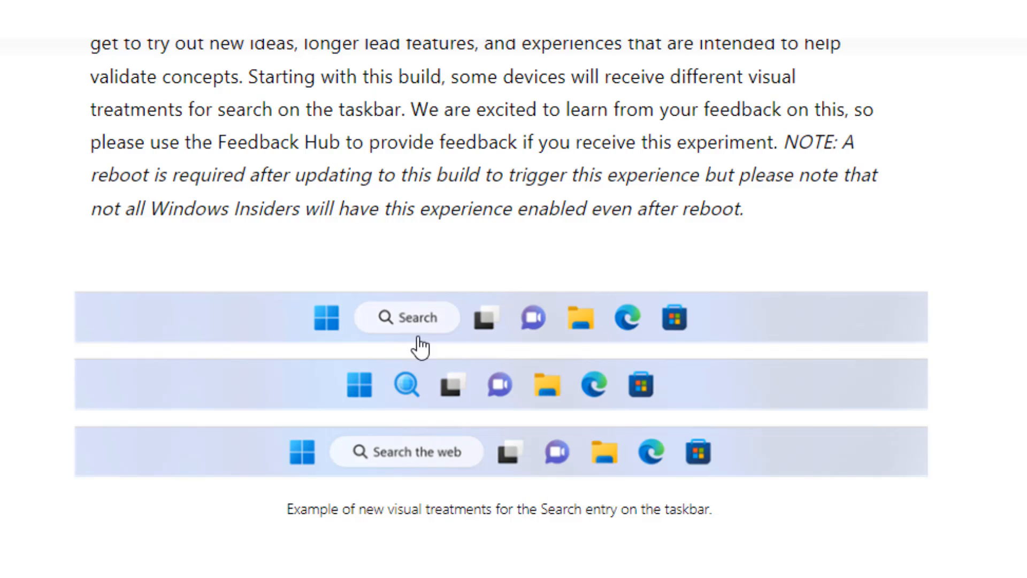
pyautogui.moveTo(406, 396)
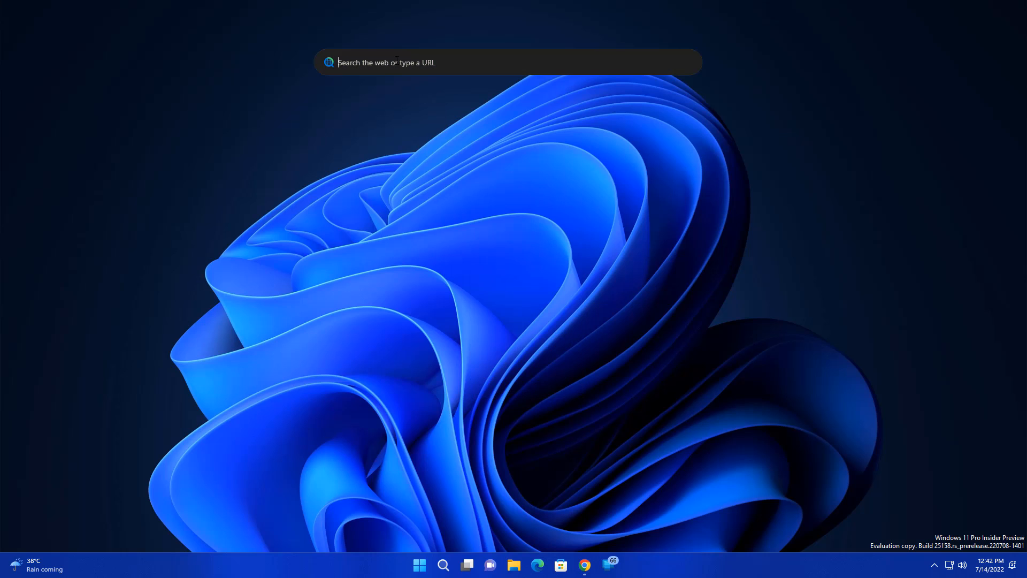
# Step: Search 'tech sanjee' in the desktop search box, then turn off Show search
pyautogui.write('tech sanjee')
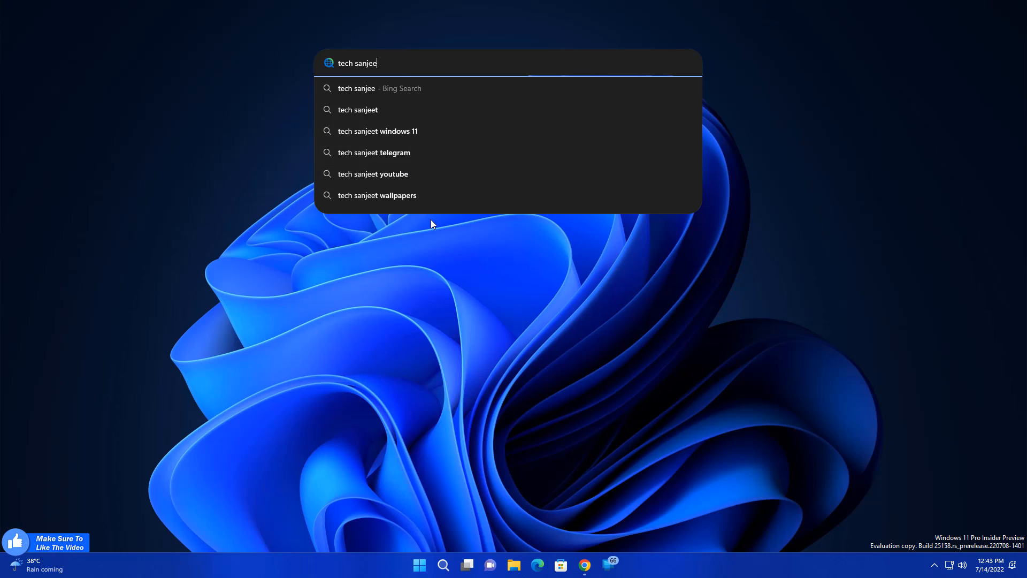
pyautogui.moveTo(410, 163)
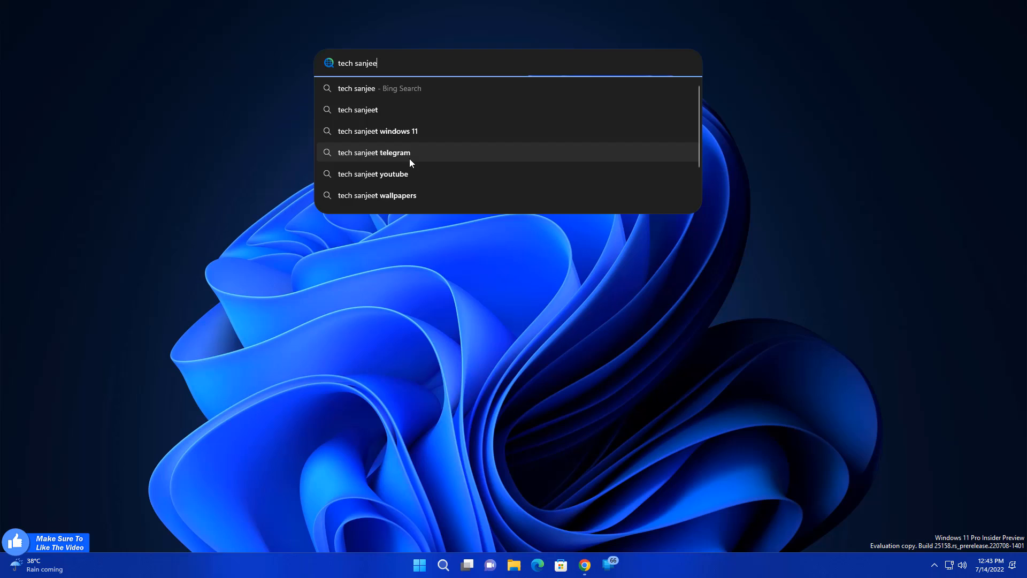
pyautogui.moveTo(422, 244)
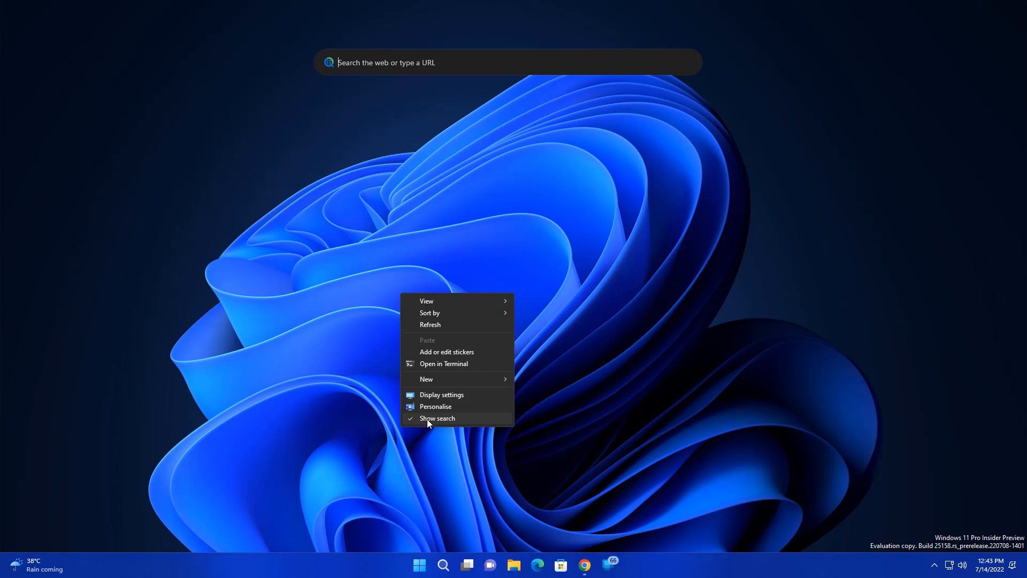
pyautogui.click(437, 418)
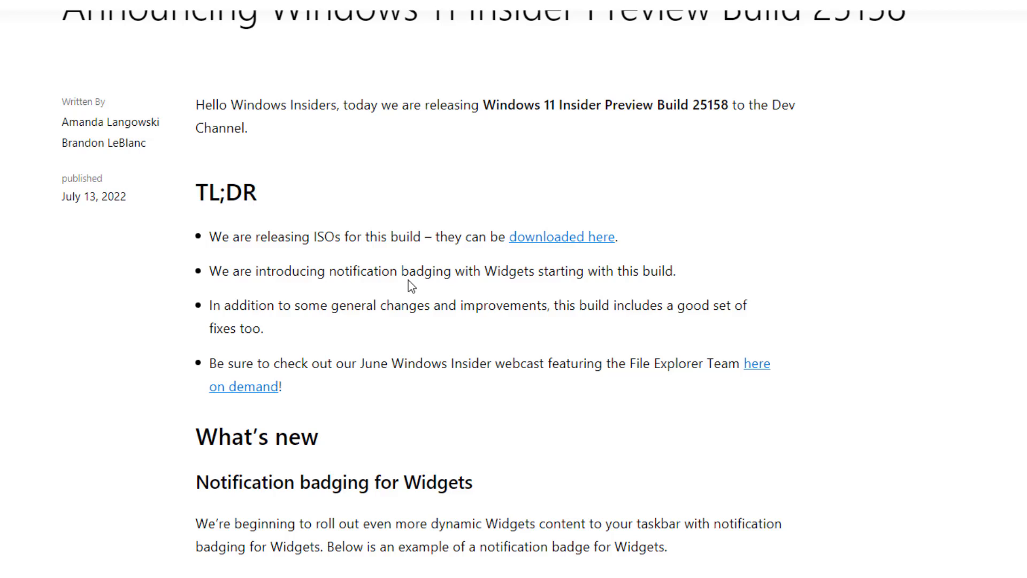
pyautogui.moveTo(507, 240)
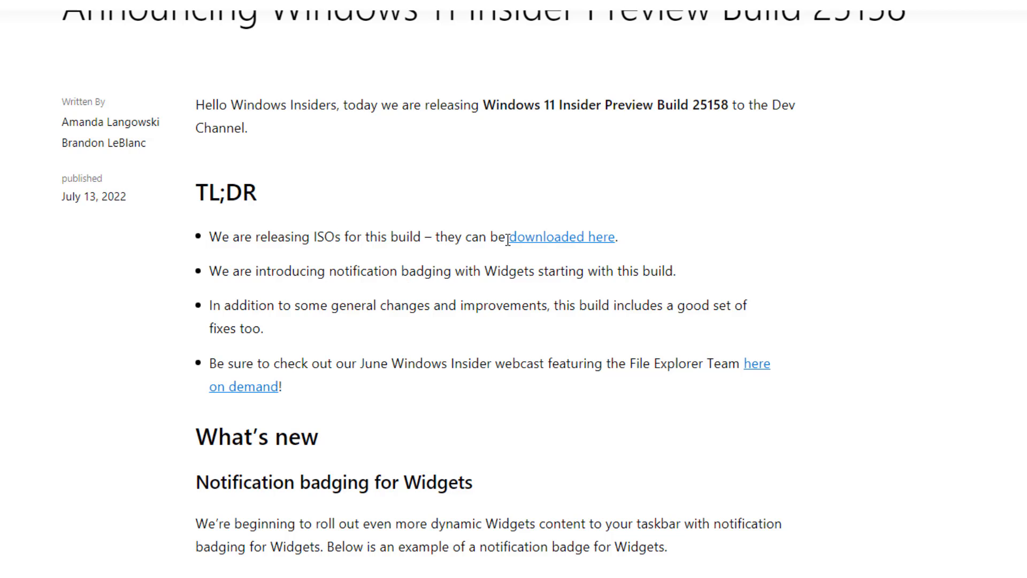
pyautogui.moveTo(602, 236)
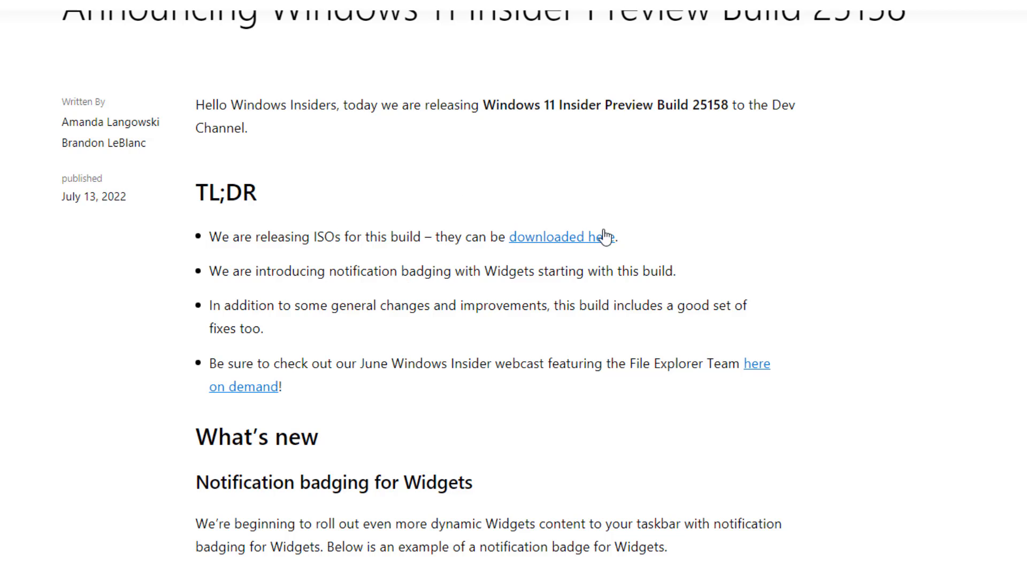
pyautogui.moveTo(548, 263)
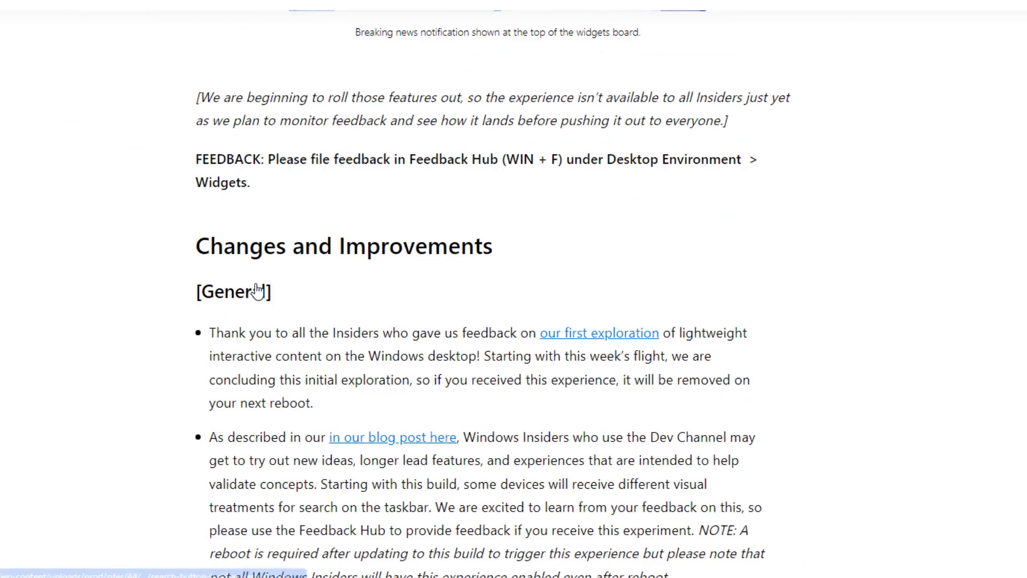
# Step: Scroll the Build 25158 post to the DNS over TLS and Input sections
pyautogui.scroll(-3)
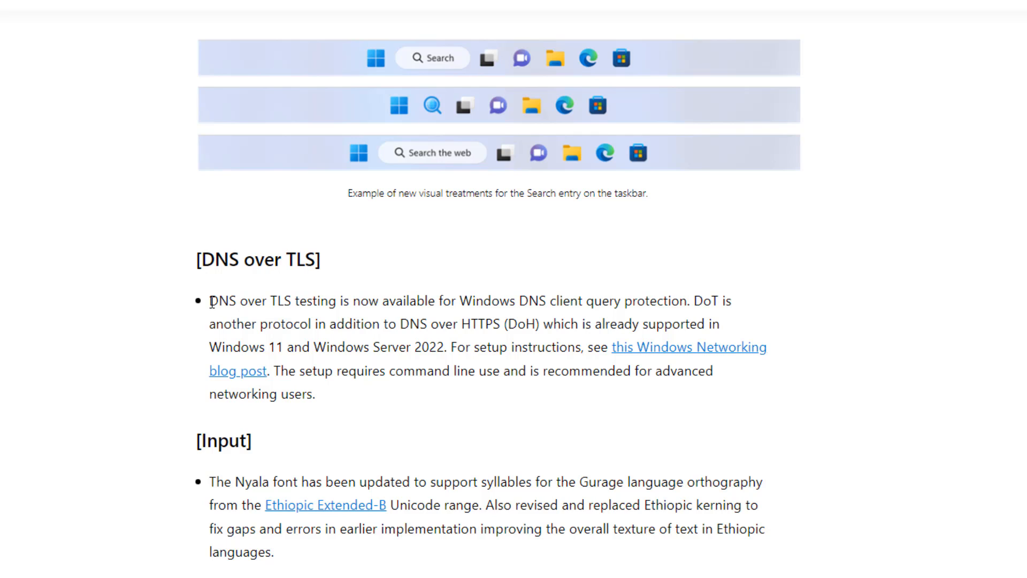
pyautogui.moveTo(328, 398)
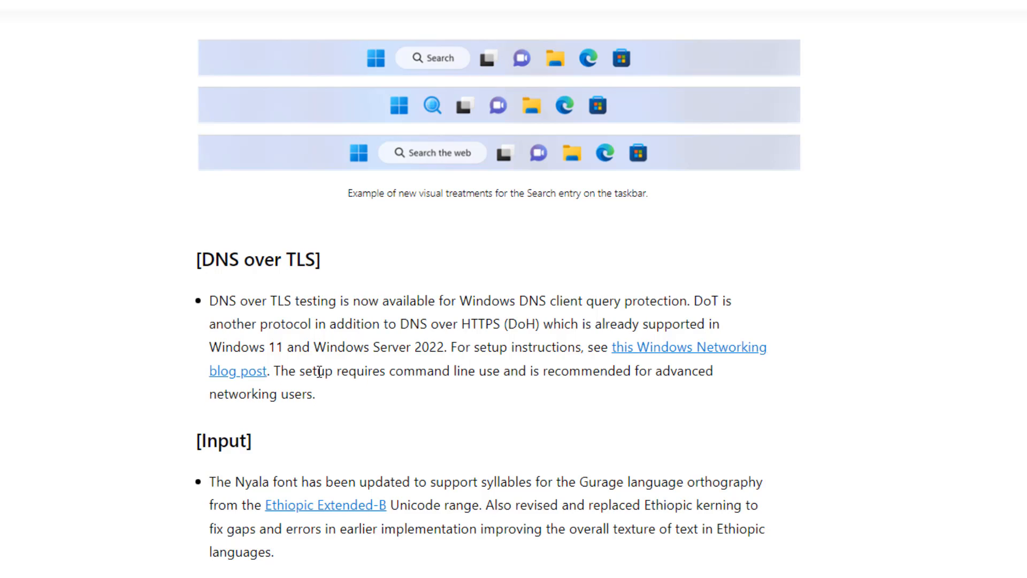
# Step: Scroll through the General fixes and highlight the list of File Explorer fixes
pyautogui.scroll(-3)
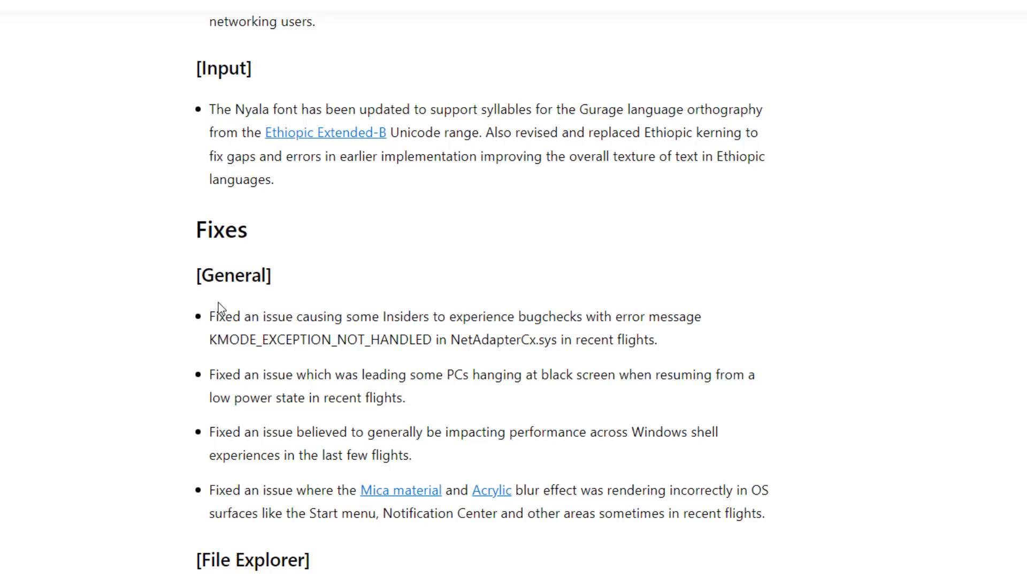
pyautogui.scroll(-3)
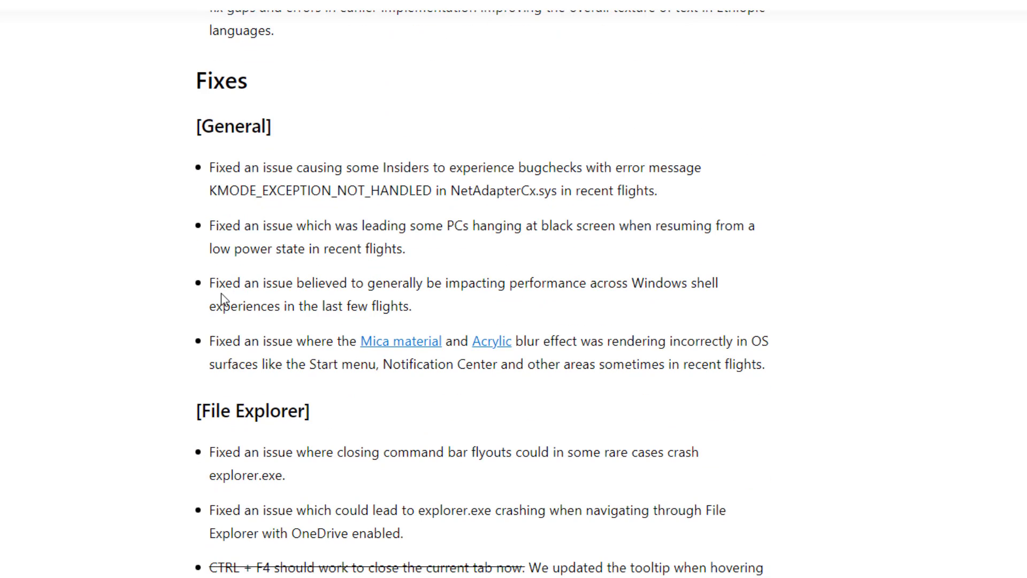
pyautogui.moveTo(795, 313)
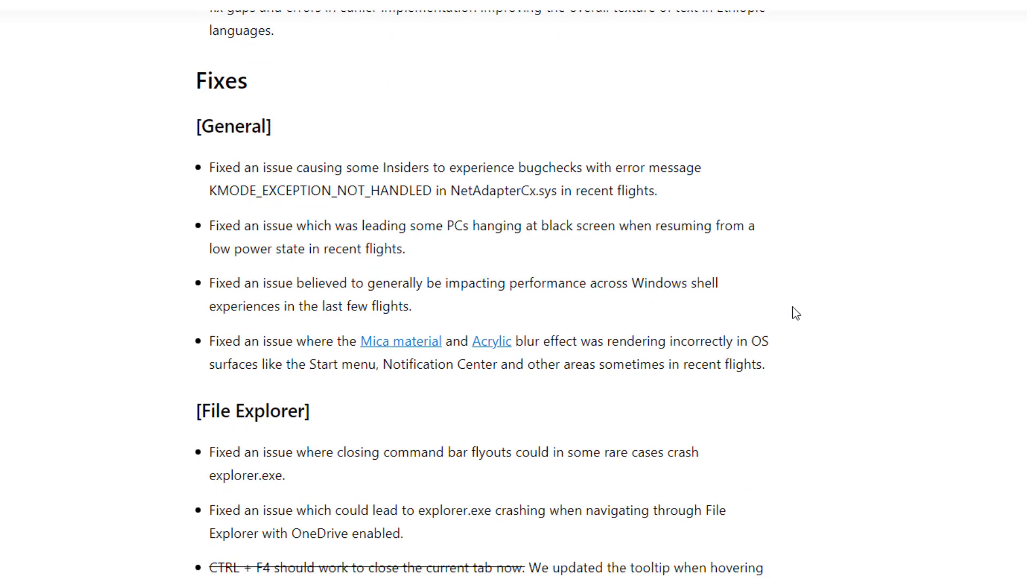
pyautogui.moveTo(658, 276)
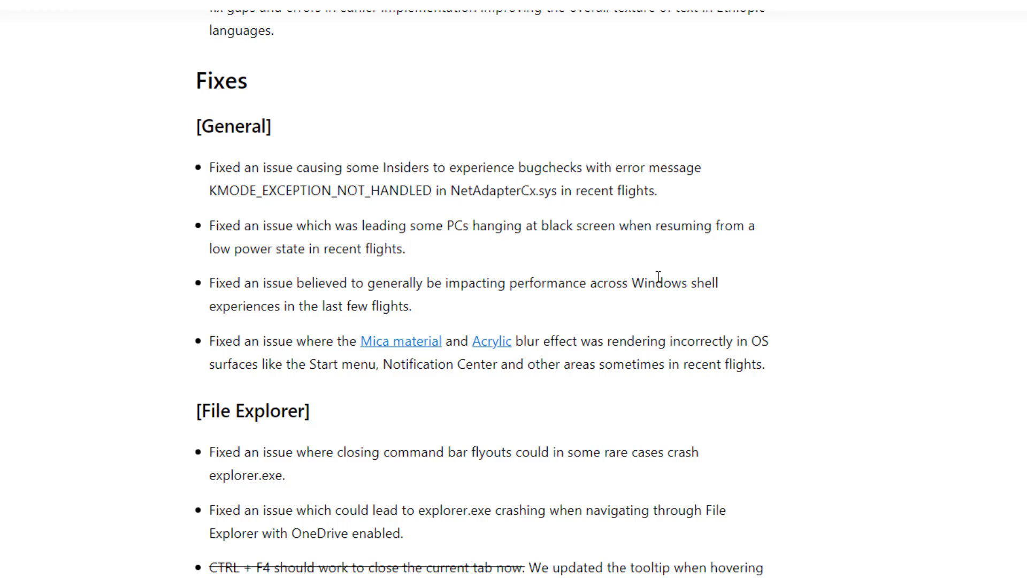
pyautogui.moveTo(456, 192)
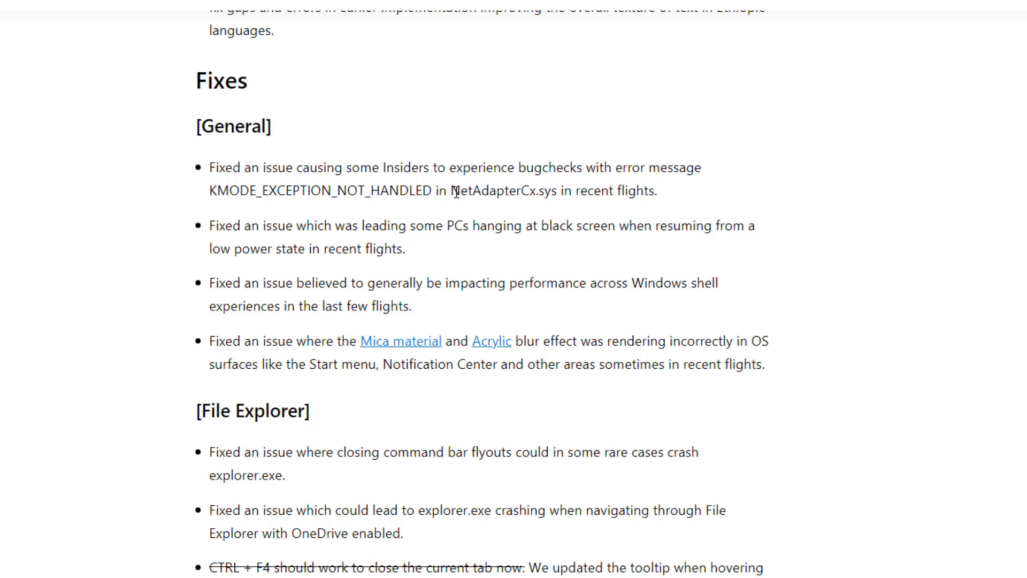
pyautogui.doubleClick(492, 191)
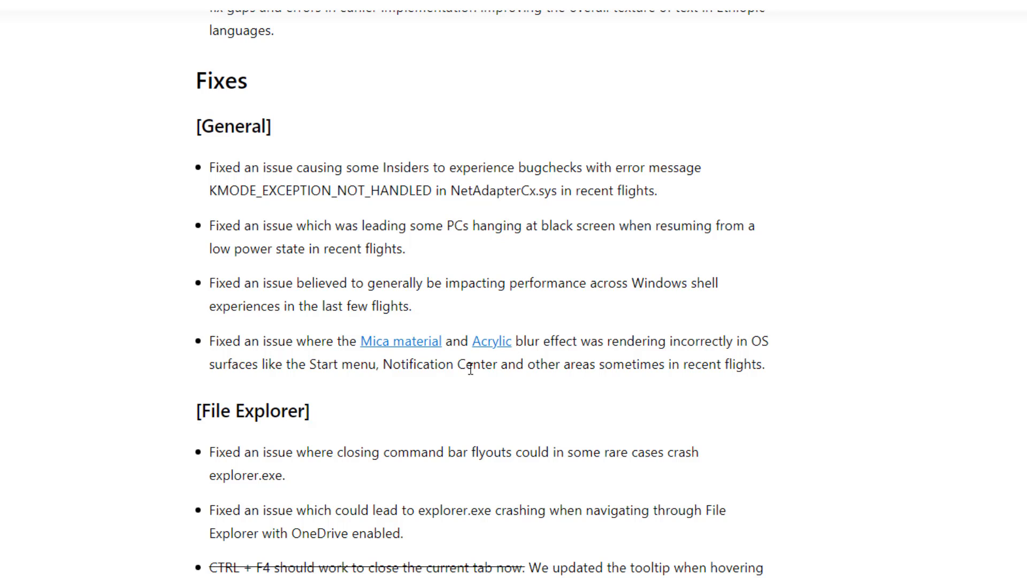
pyautogui.moveTo(555, 343)
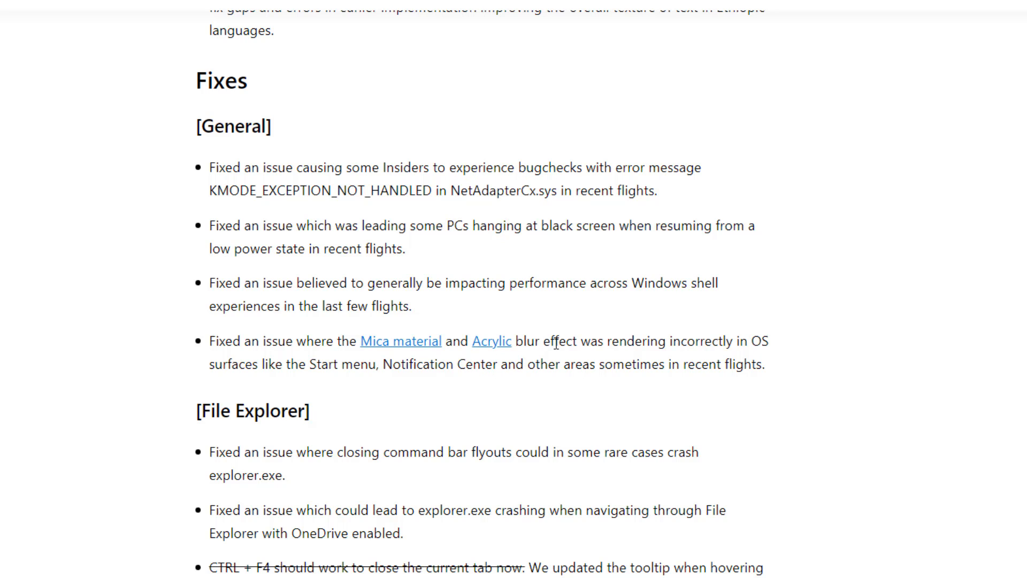
pyautogui.moveTo(565, 343)
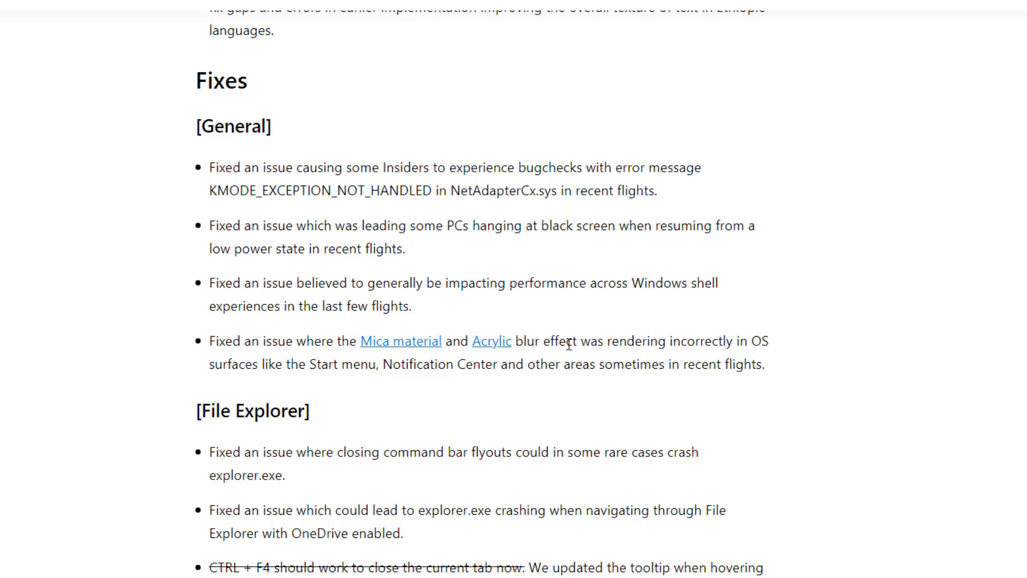
pyautogui.scroll(-3)
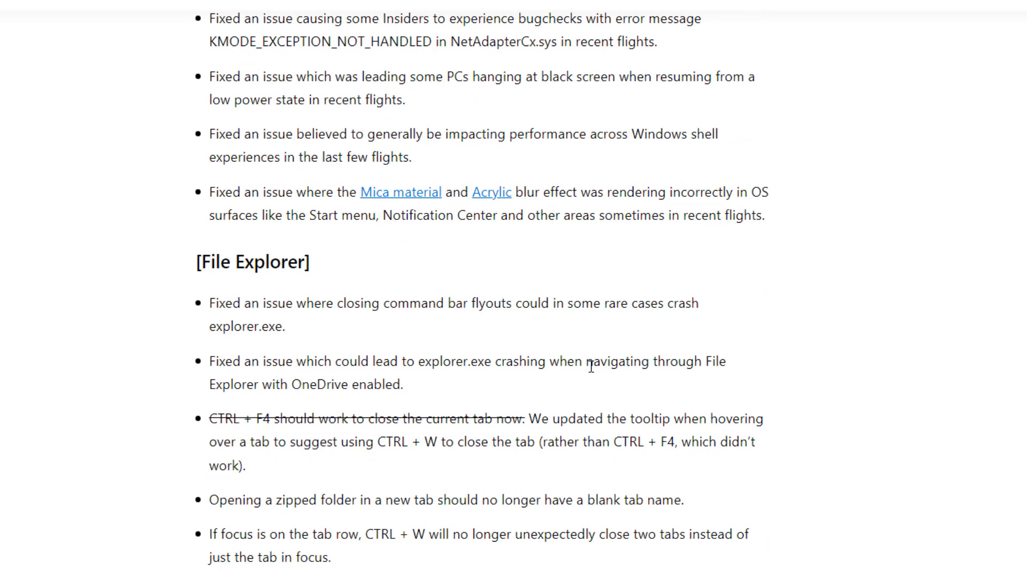
pyautogui.scroll(-3)
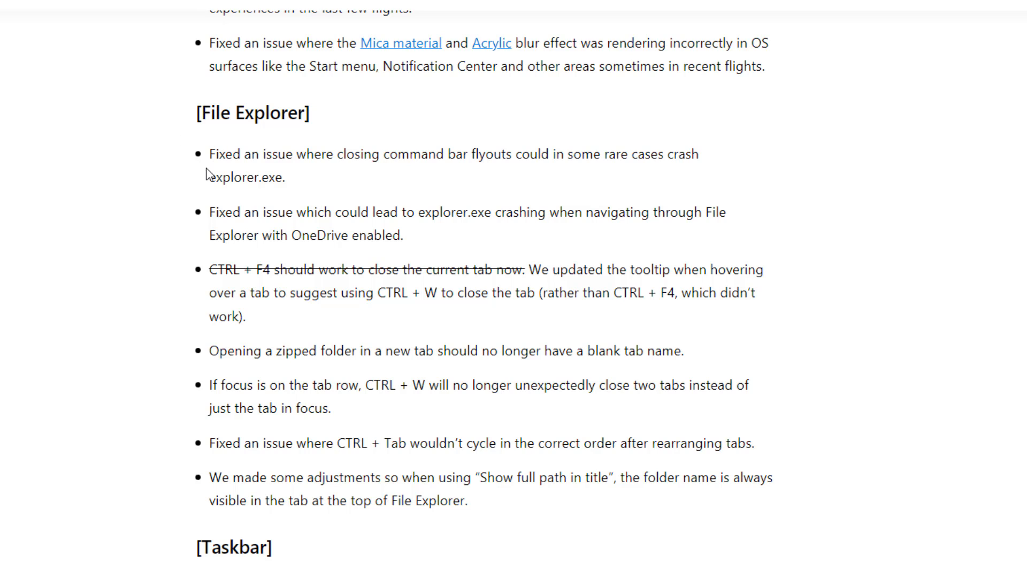
pyautogui.moveTo(208, 153); pyautogui.dragTo(466, 477)
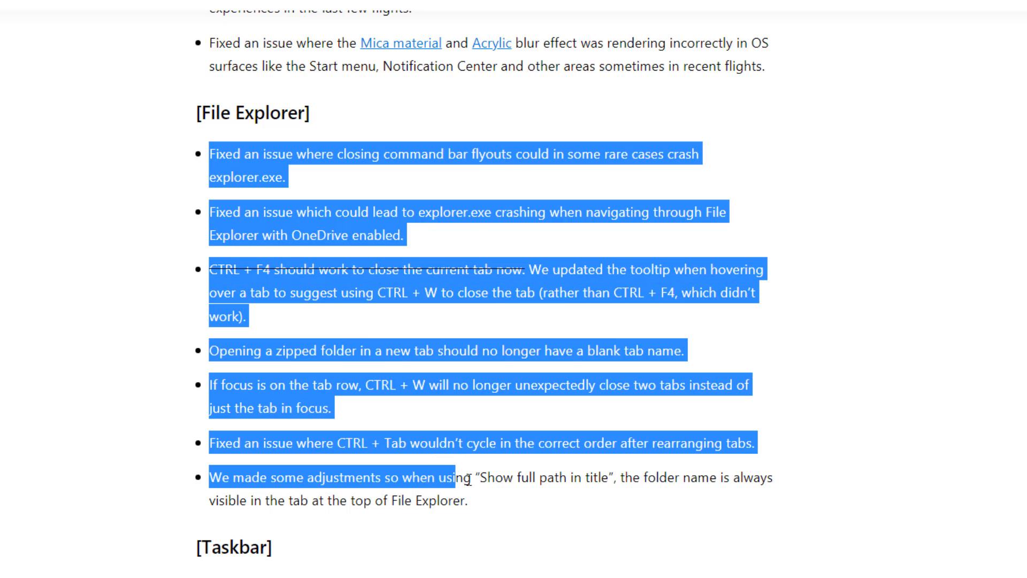
# Step: Continue through the Taskbar and other fixes down to the Known issues section
pyautogui.scroll(-3)
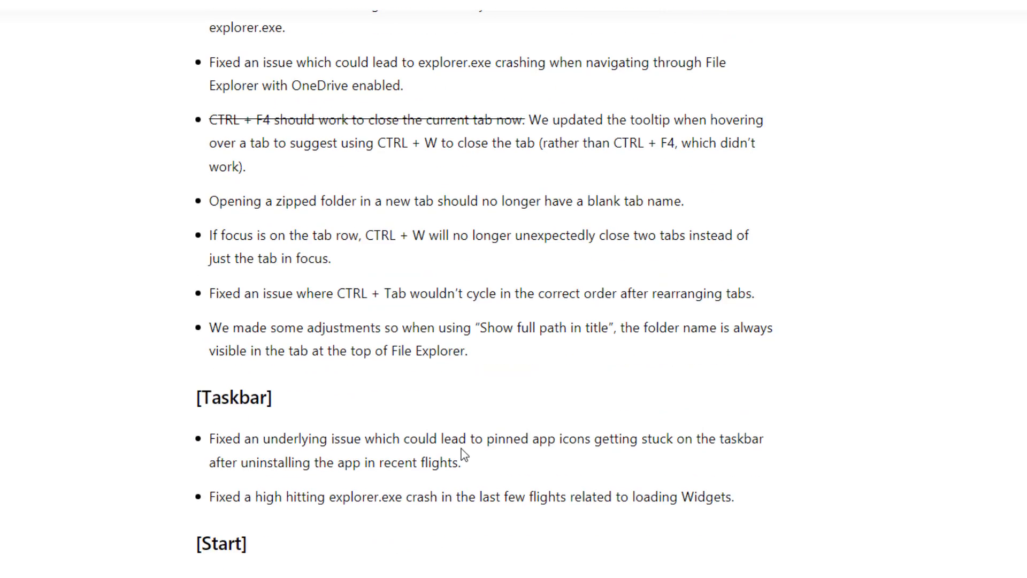
pyautogui.scroll(-3)
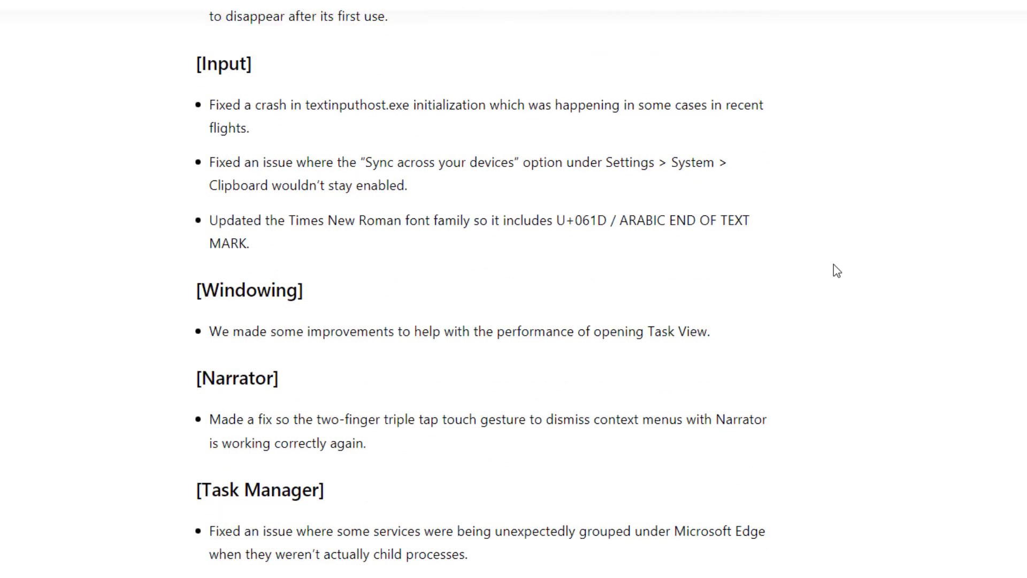
pyautogui.scroll(-3)
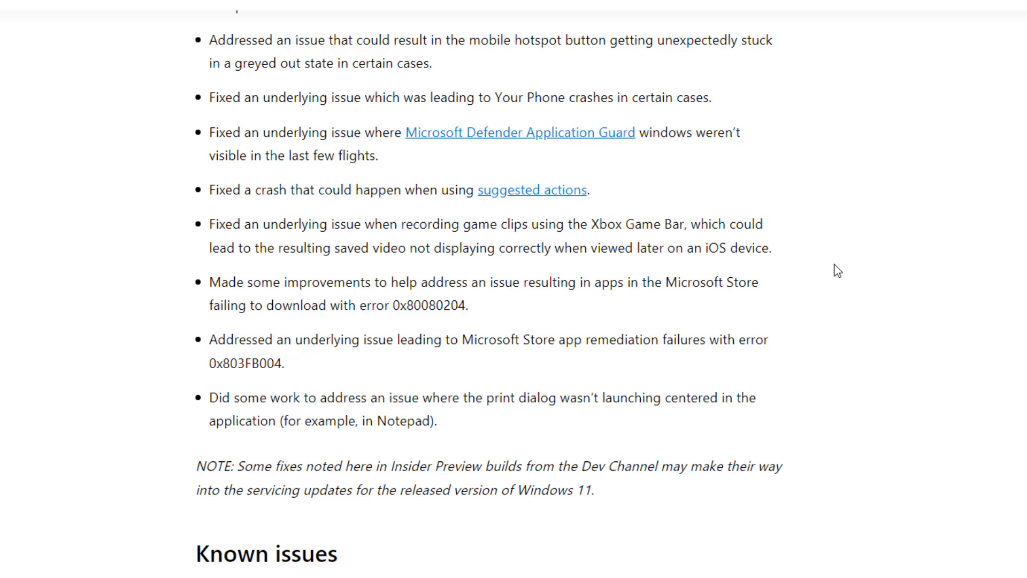
pyautogui.scroll(-3)
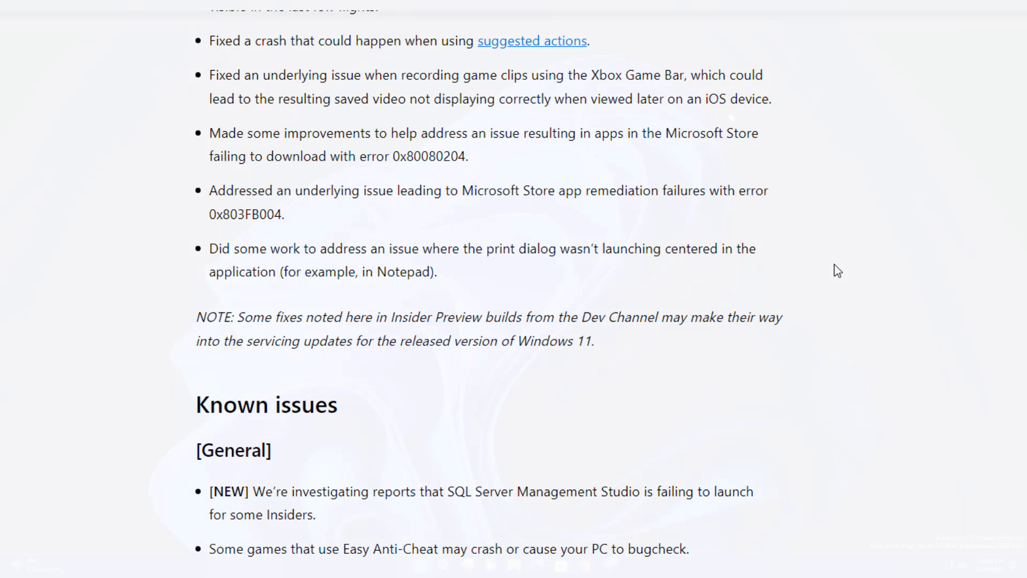